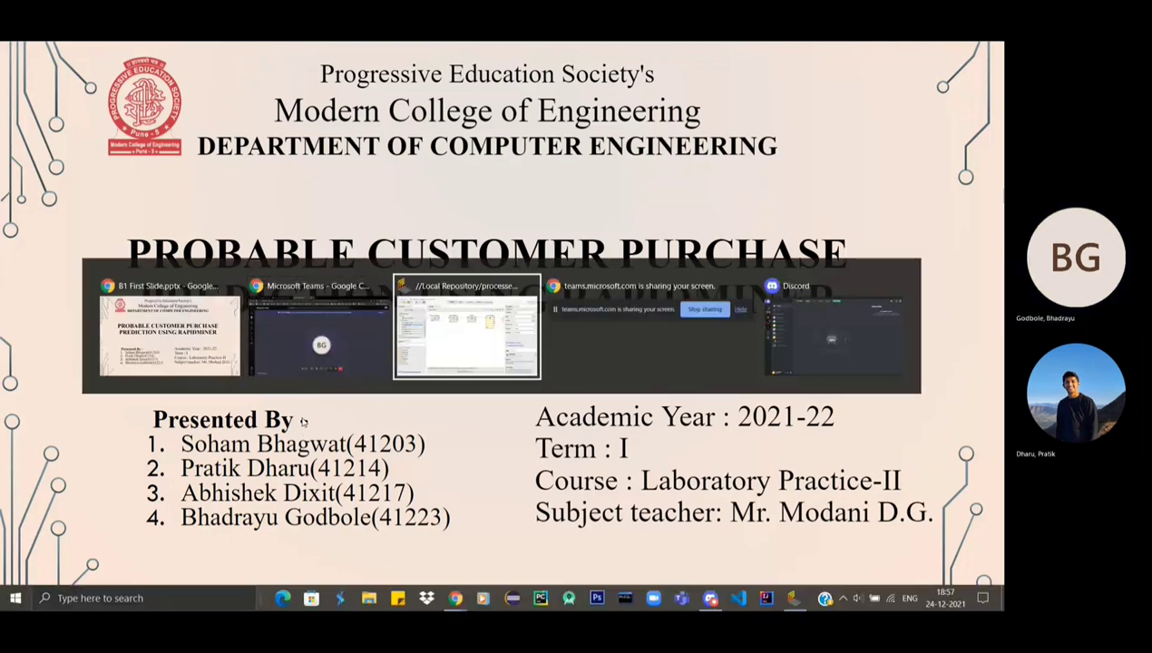
- Switch to the RapidMiner window showing the 400-row Social_Network_Ads example set results
left_click(467, 326)
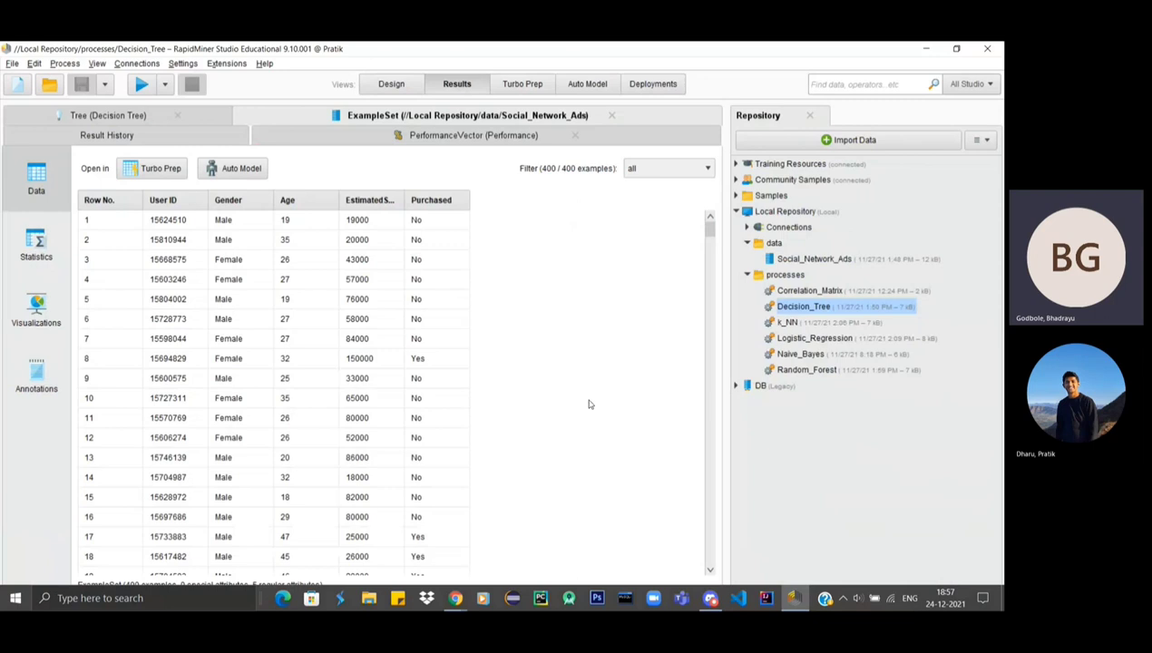
mouse_move(504, 242)
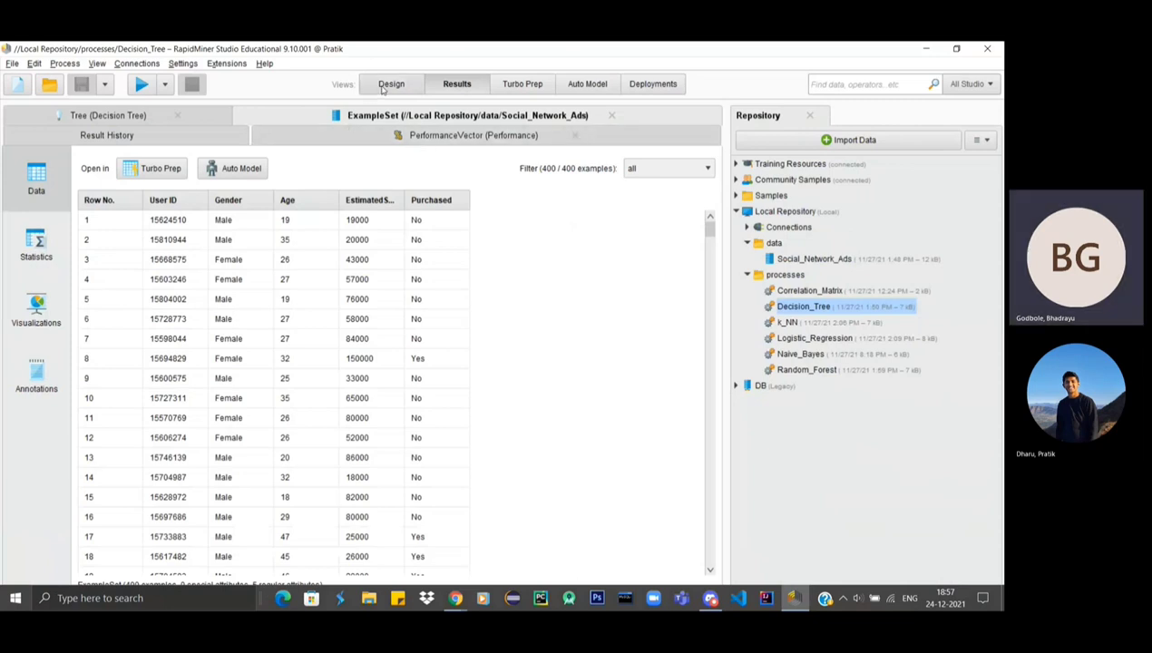
mouse_move(390, 84)
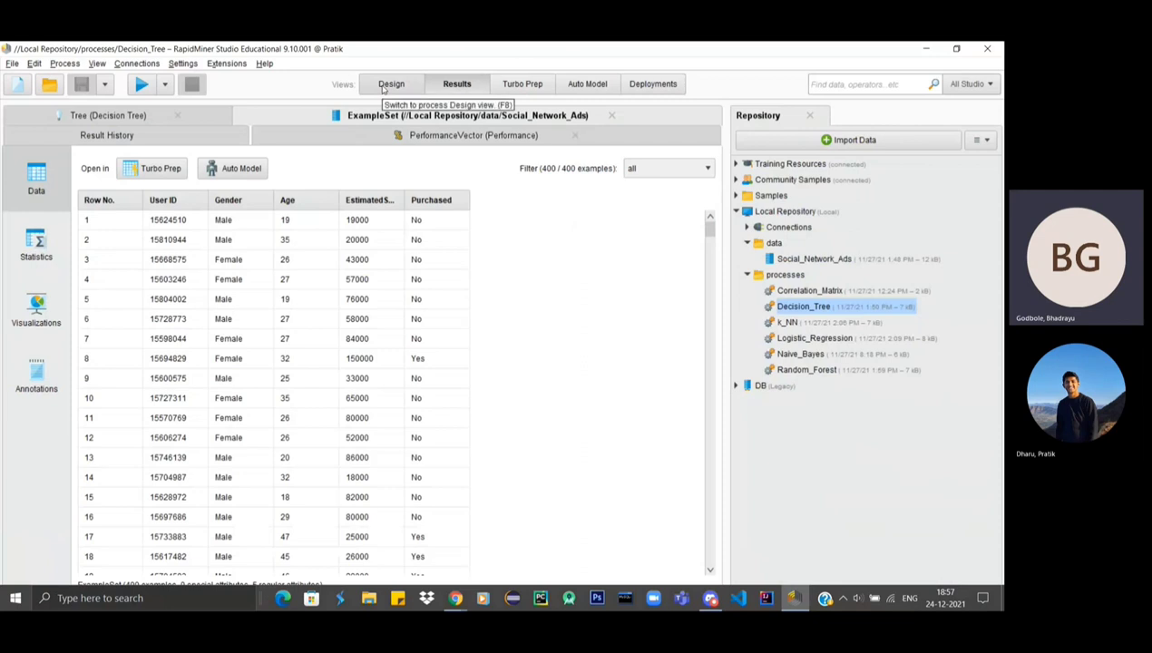
- Show the Decision_Tree process design and the Select Attributes operator's settings
left_click(390, 84)
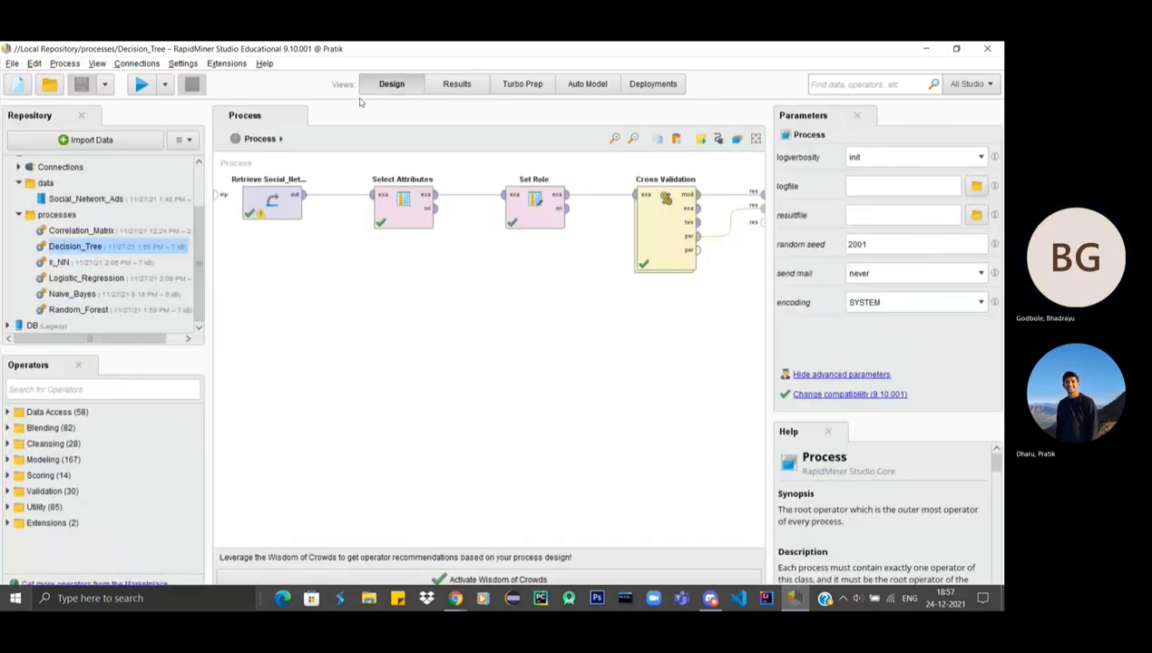
mouse_move(374, 254)
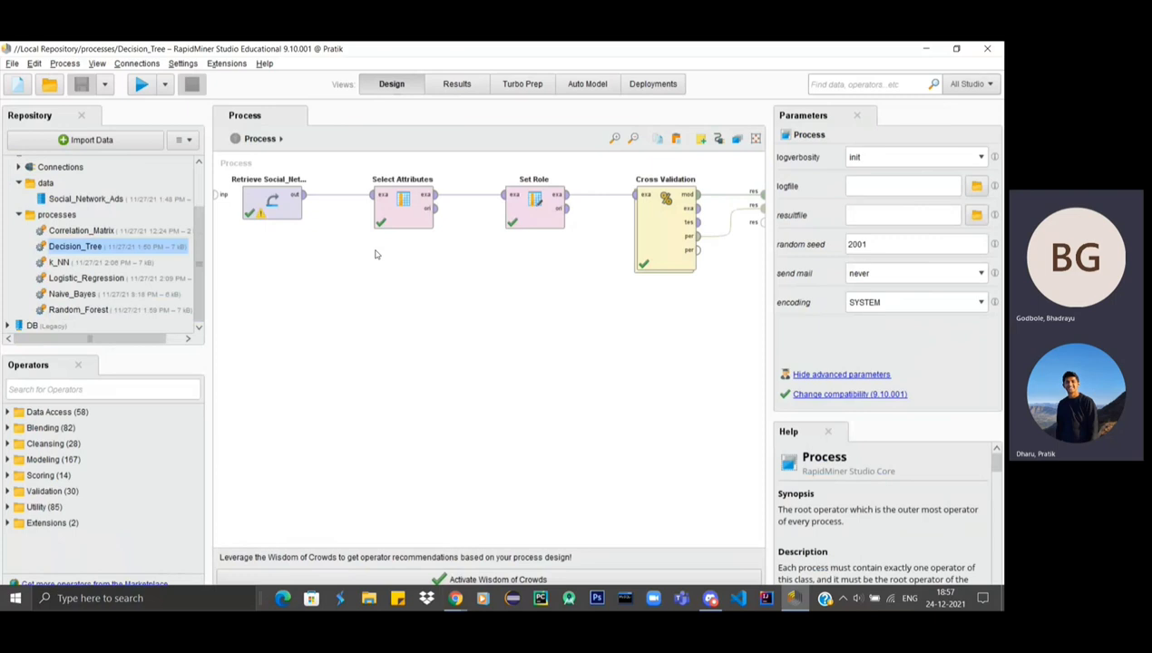
mouse_move(377, 275)
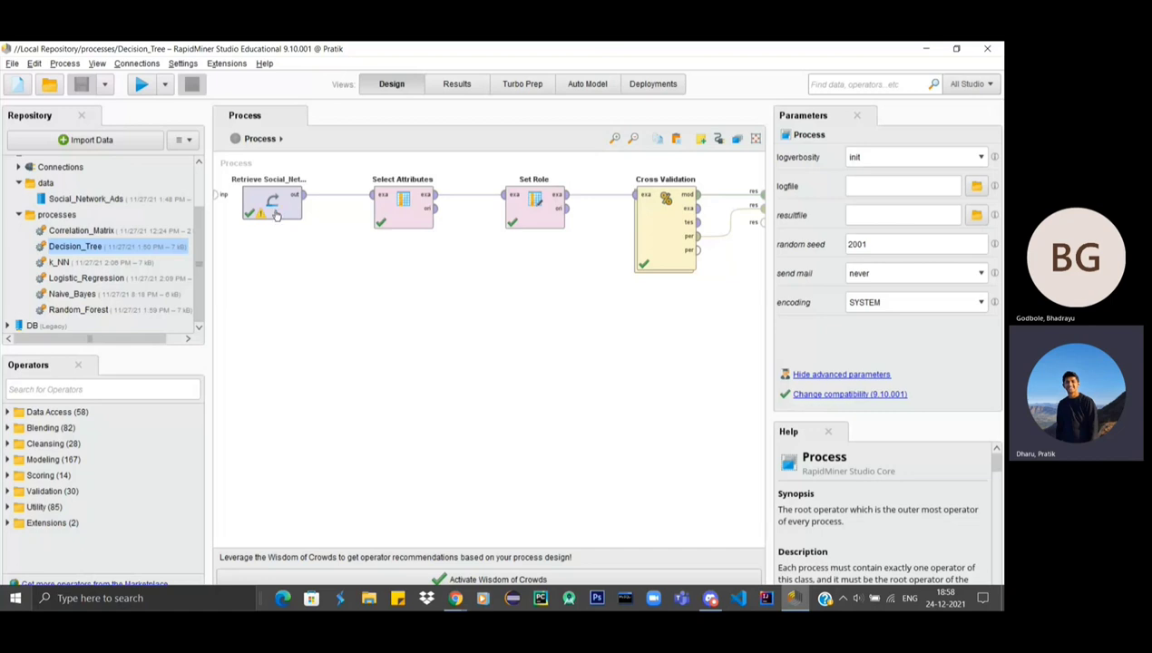
left_click(403, 198)
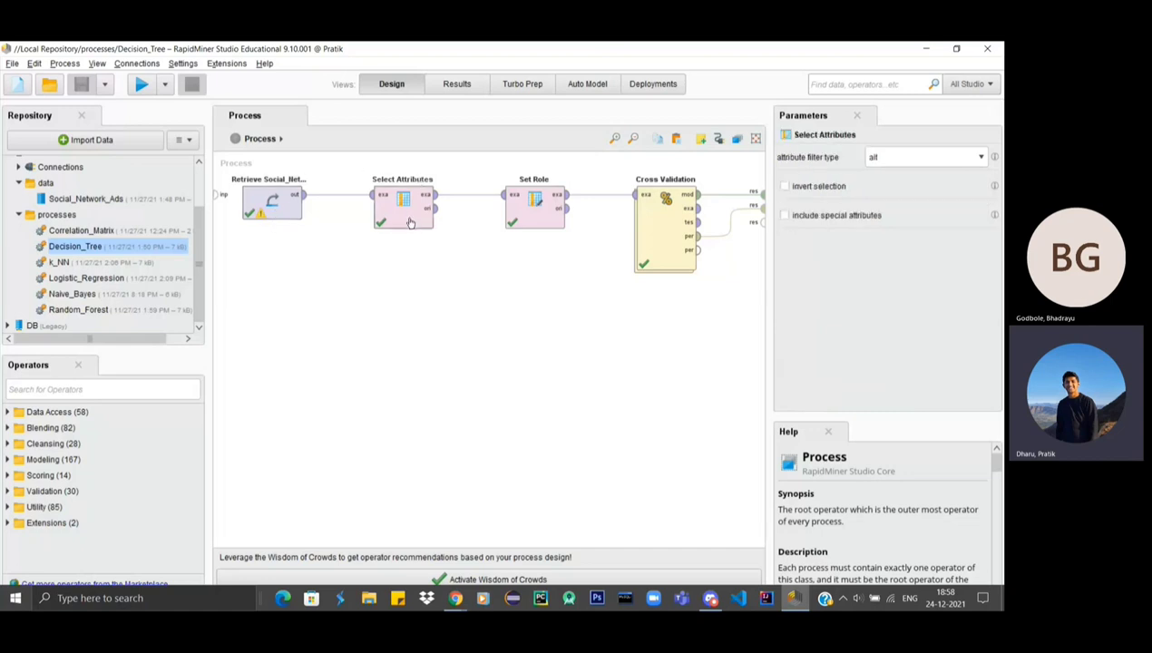
left_click(402, 197)
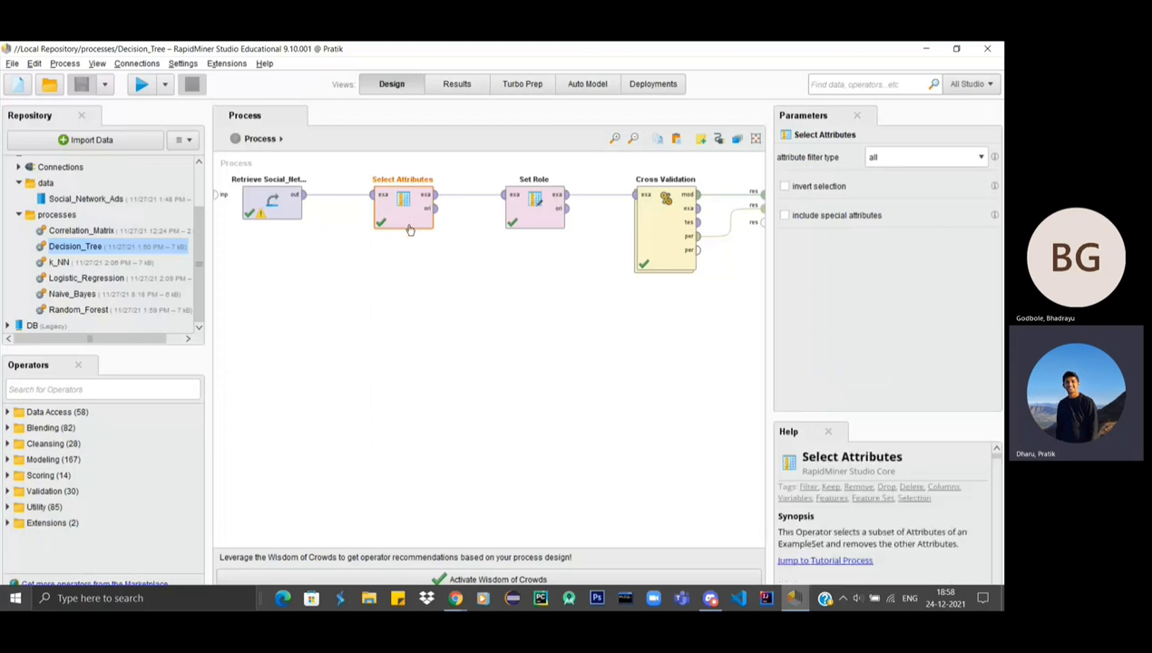
mouse_move(401, 305)
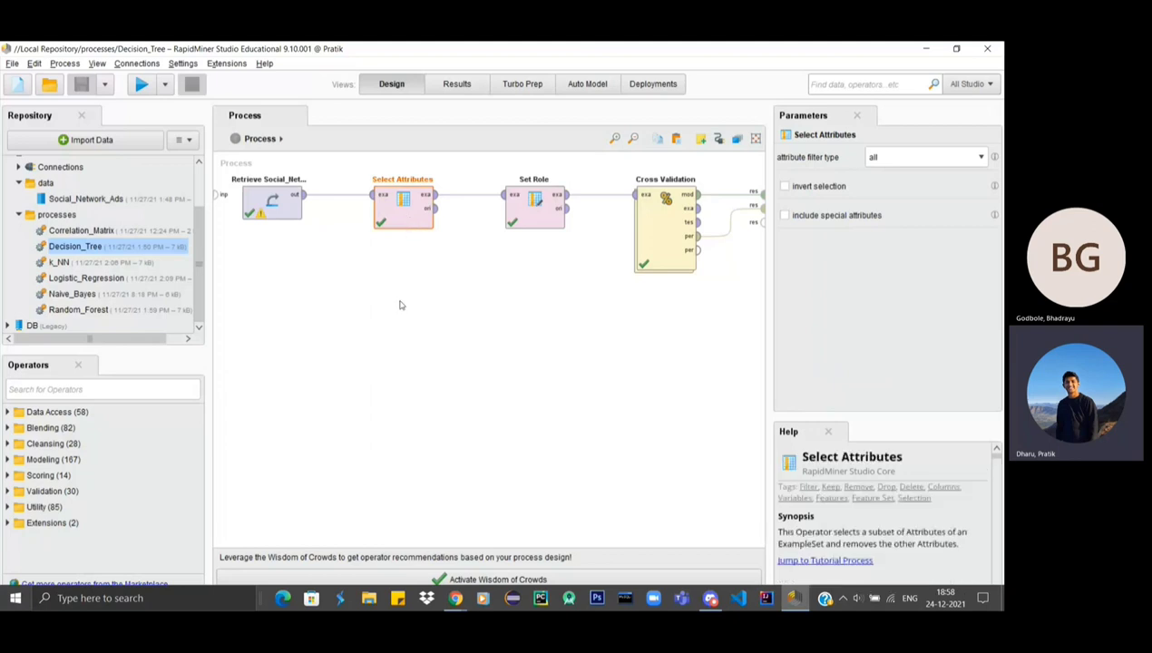
mouse_move(464, 193)
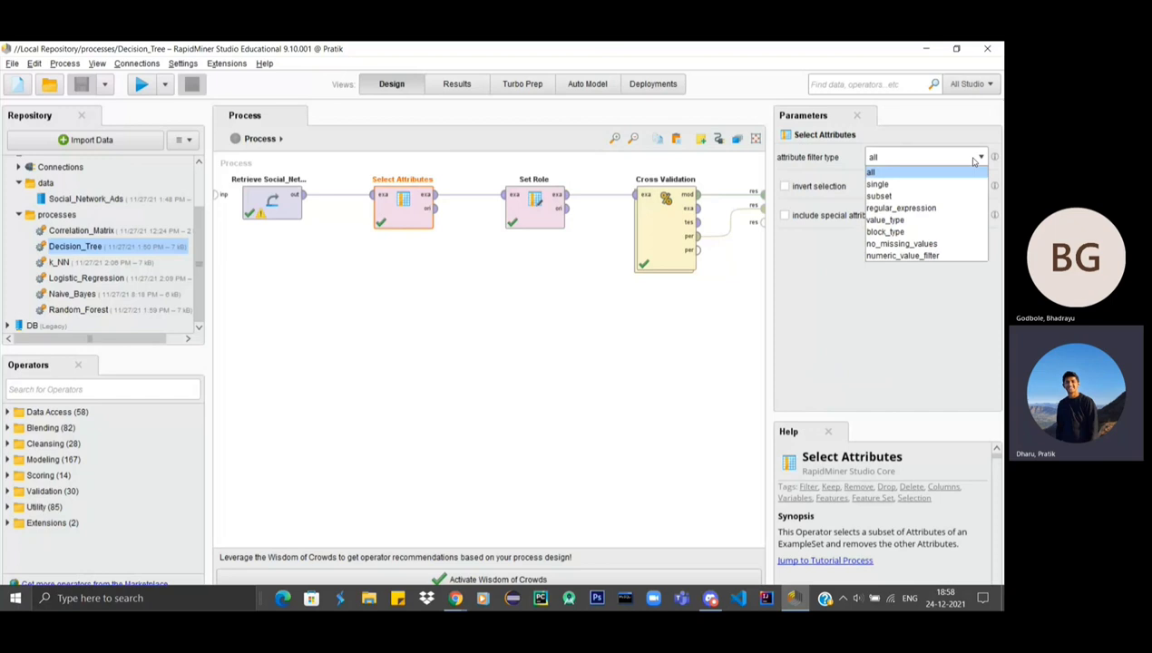
left_click(871, 170)
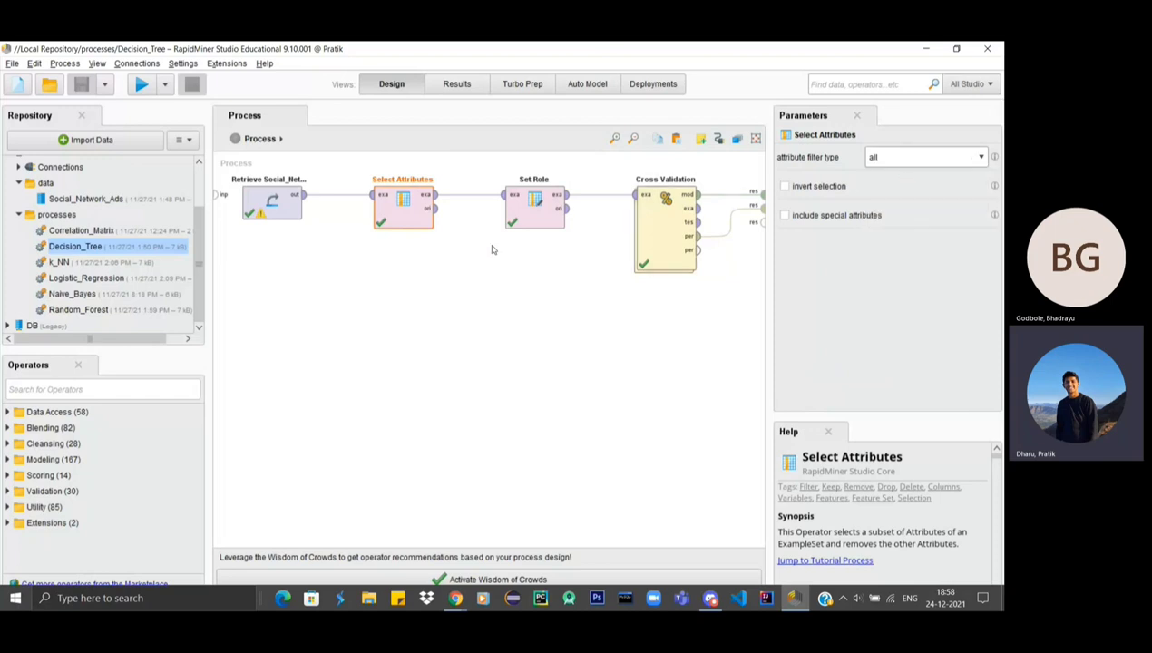
mouse_move(544, 225)
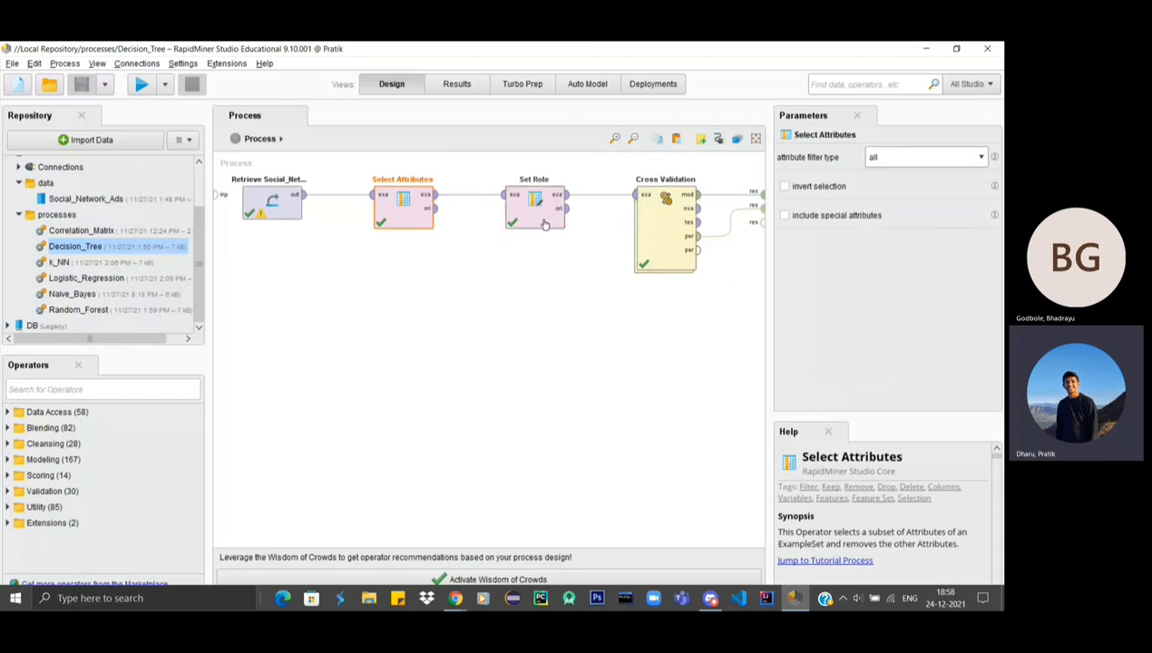
left_click(534, 202)
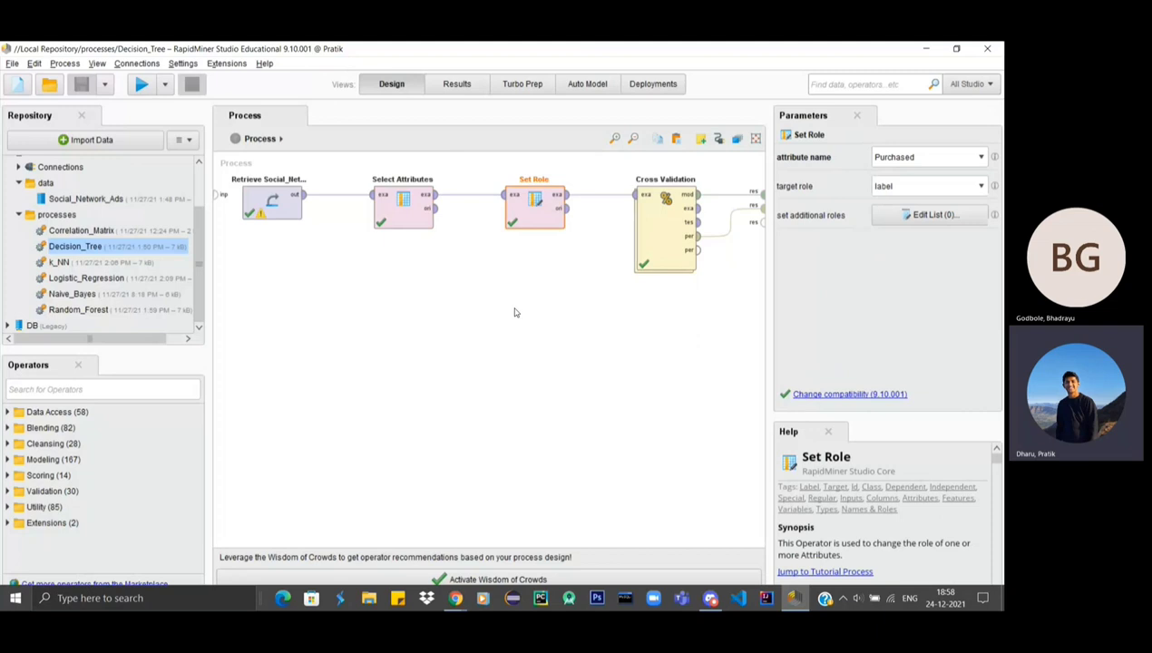
mouse_move(530, 279)
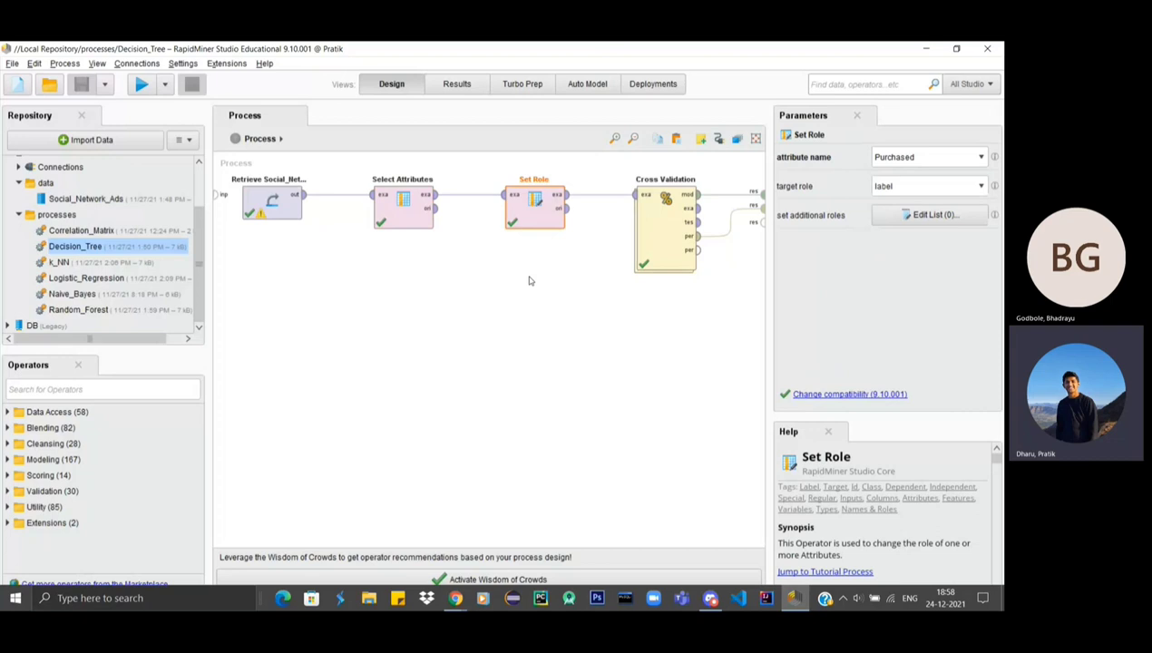
mouse_move(588, 218)
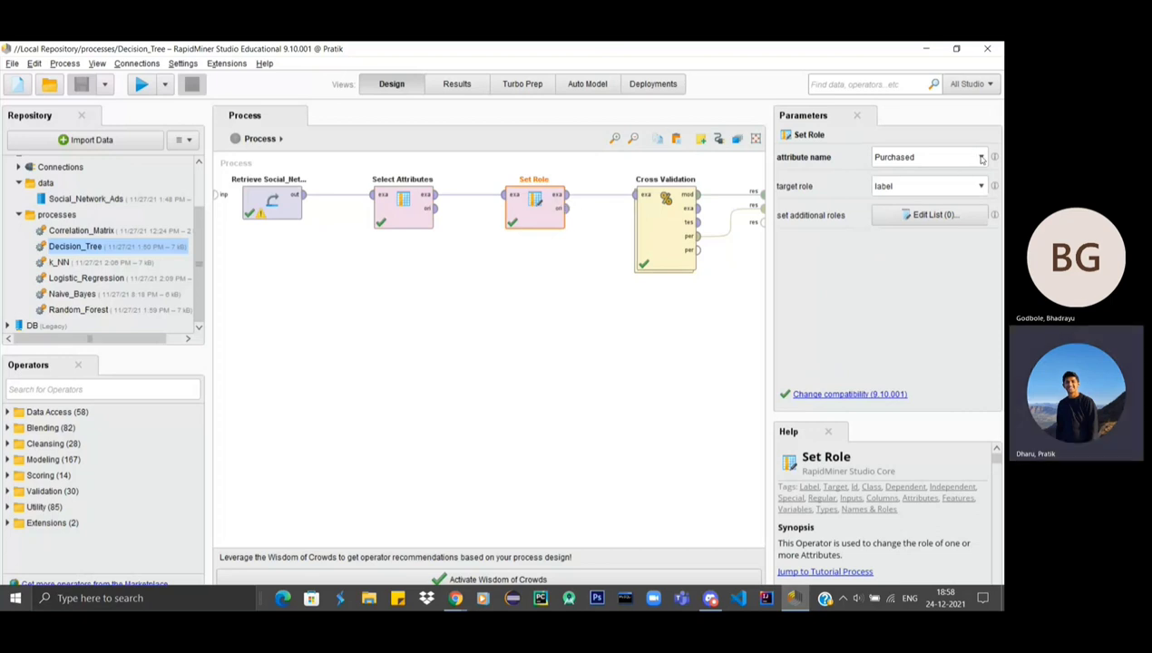
- Keep Purchased as the label attribute in Set Role, then view Cross Validation's 10-fold settings
left_click(979, 156)
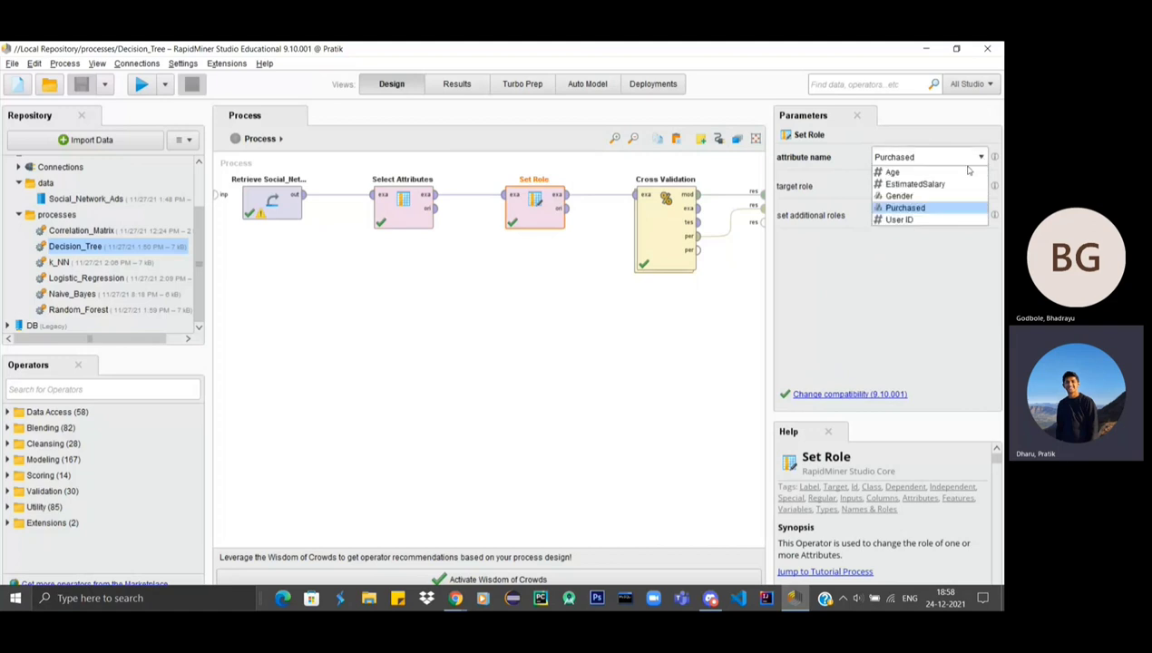
left_click(903, 207)
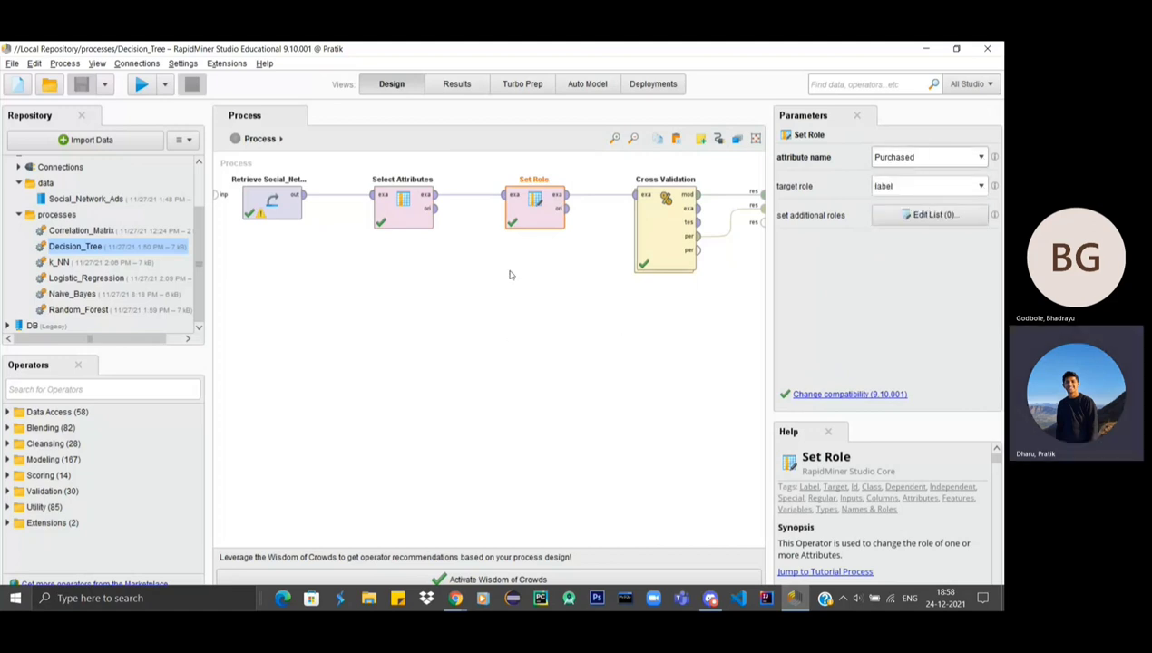
left_click(664, 227)
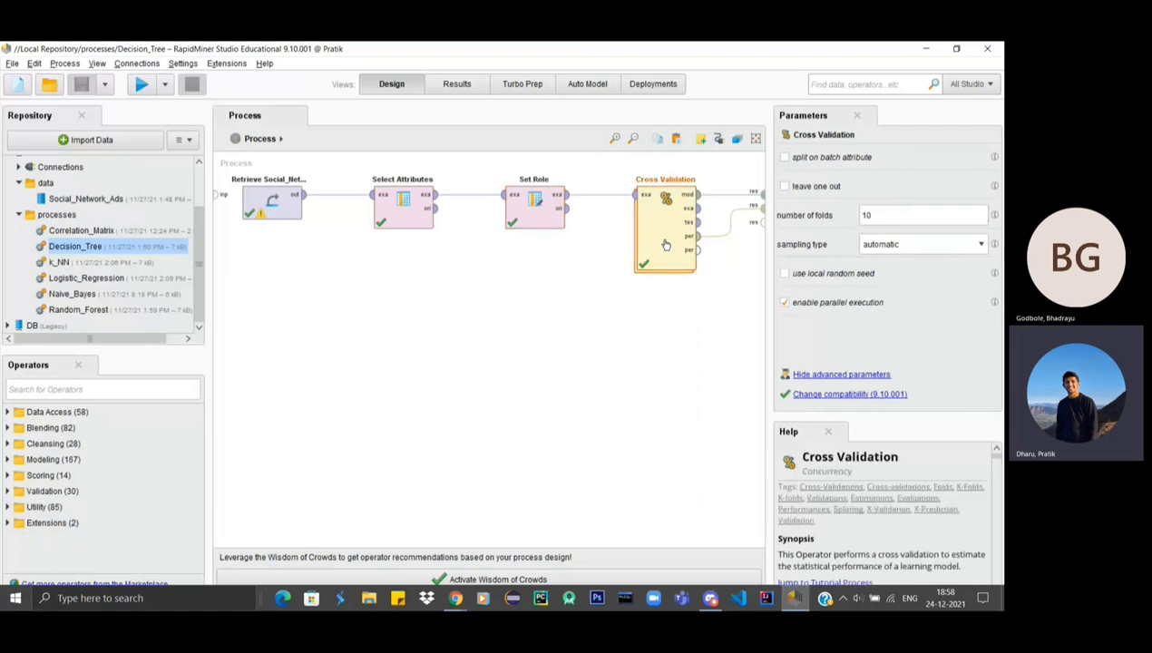
mouse_move(596, 367)
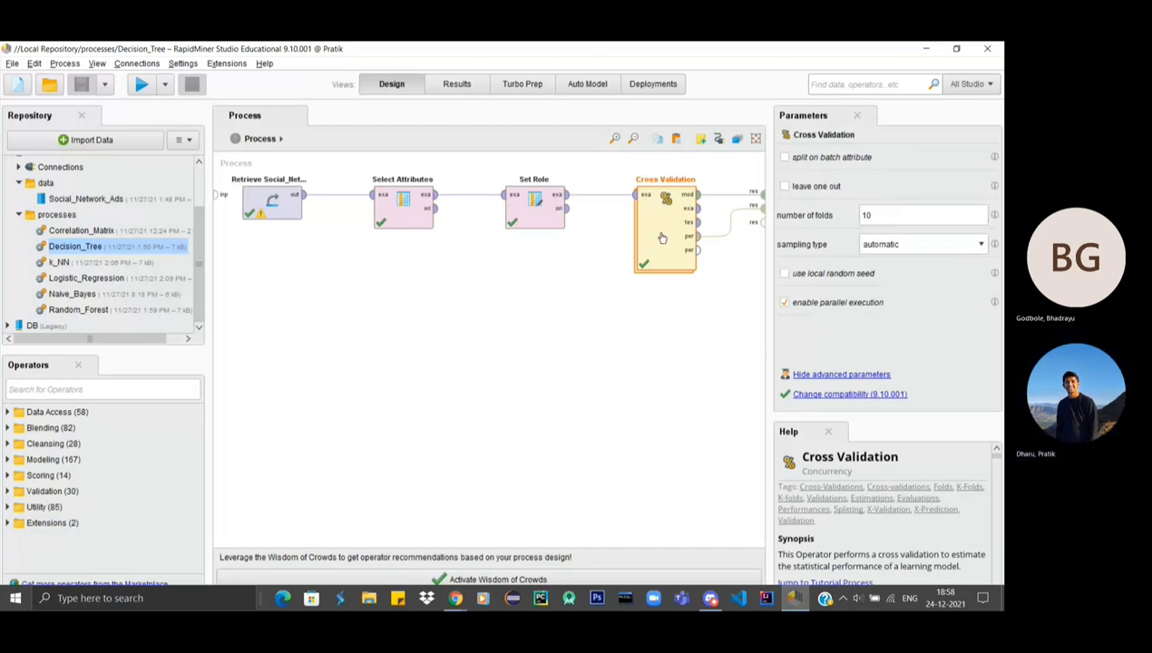
- Enter Cross Validation's inner process and view the Decision Tree (gain_ratio, maximal depth 10) settings
double_click(663, 227)
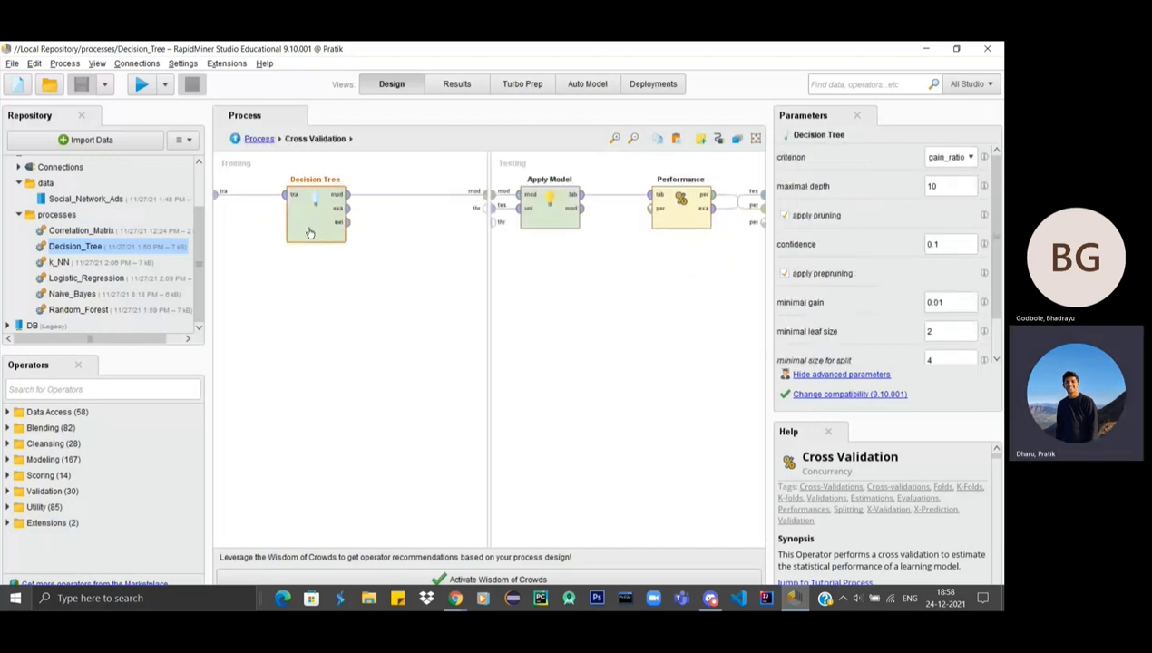
left_click(315, 214)
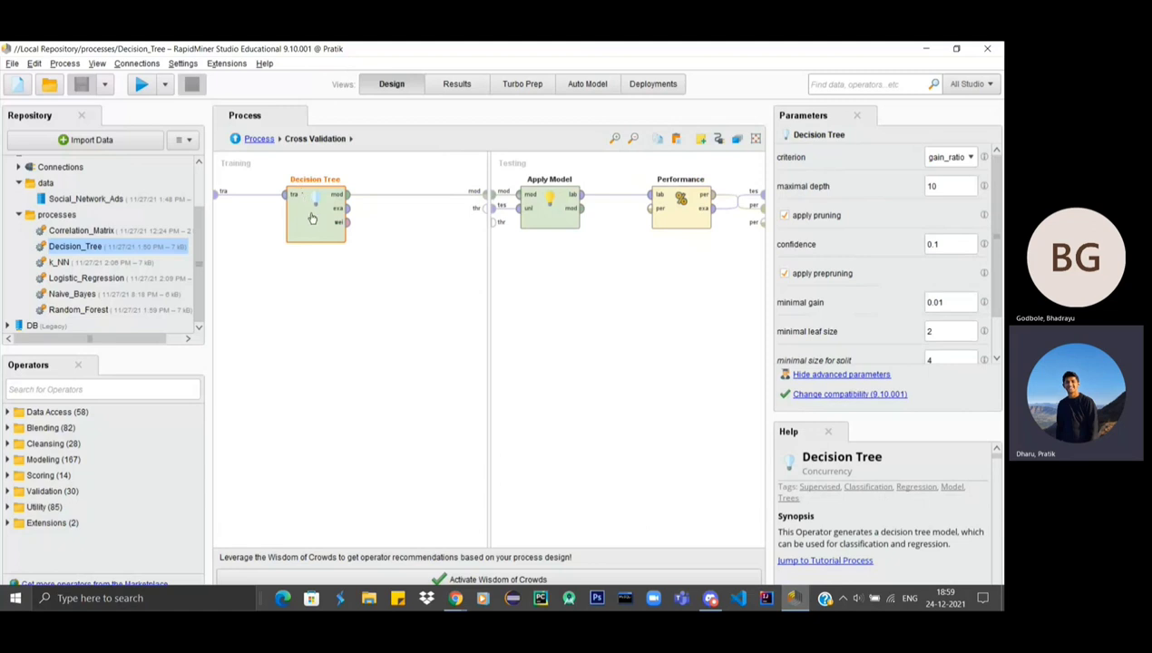
mouse_move(552, 270)
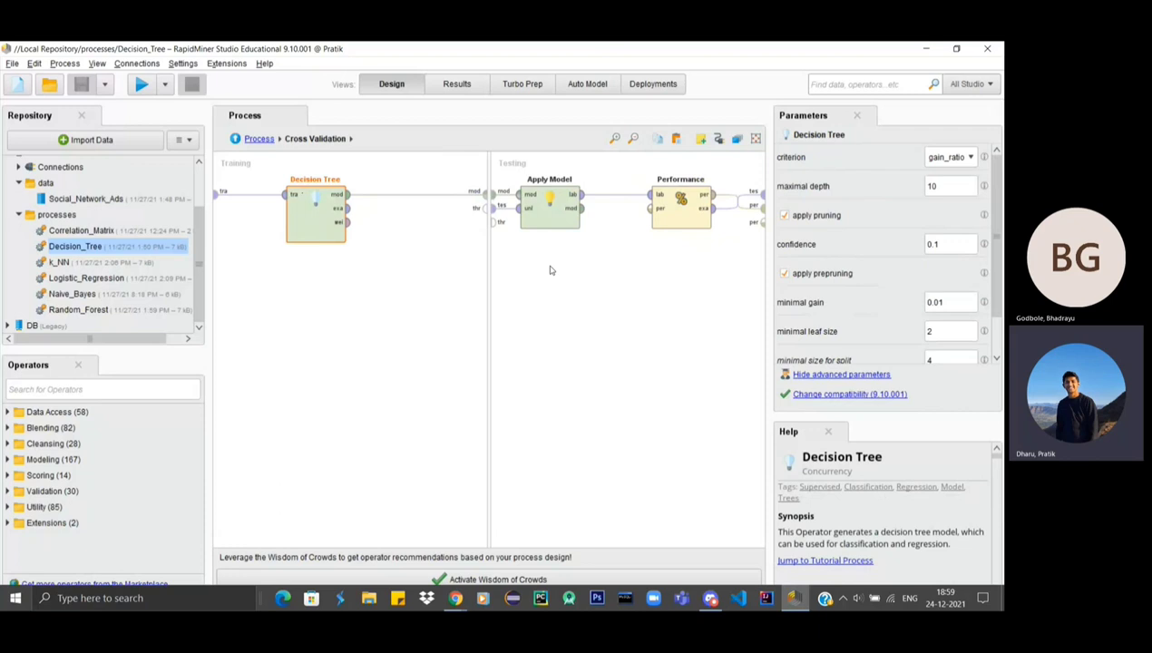
mouse_move(544, 254)
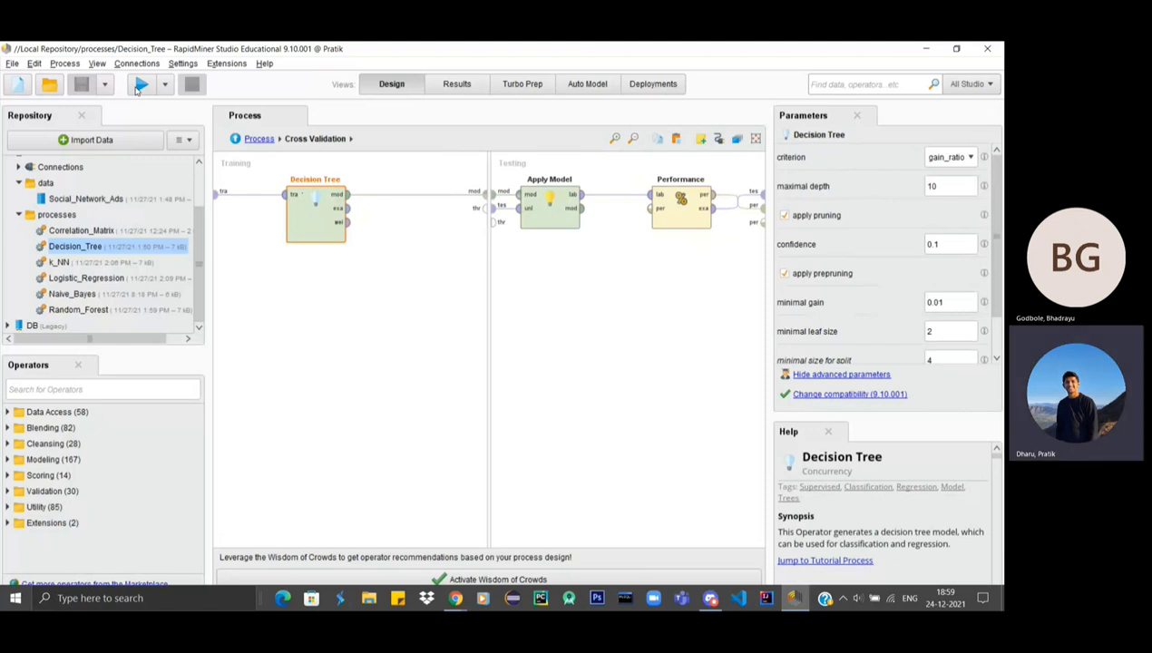
- Run the Decision_Tree process and show its PerformanceVector with 87.00% accuracy
left_click(455, 84)
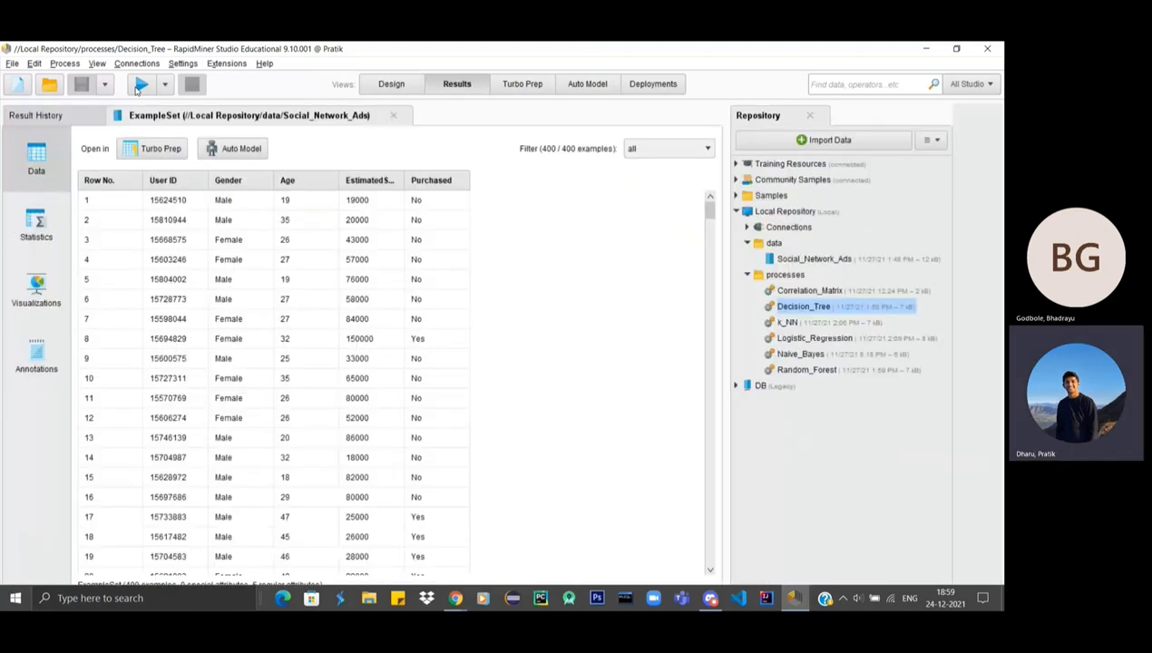
left_click(141, 83)
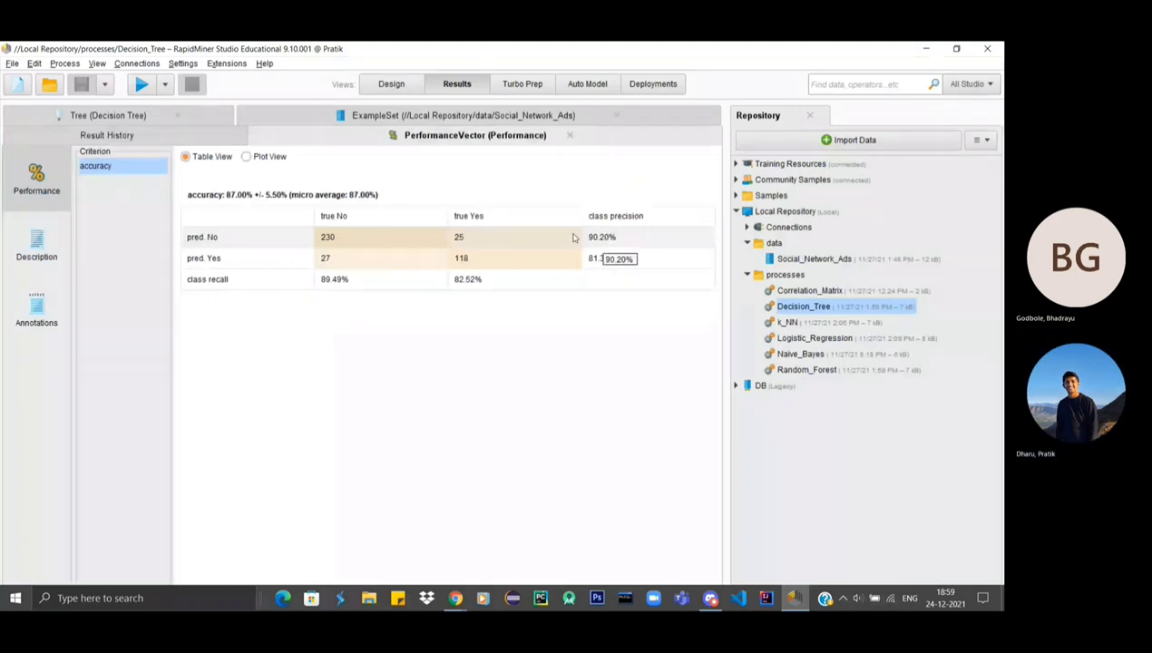
mouse_move(390, 84)
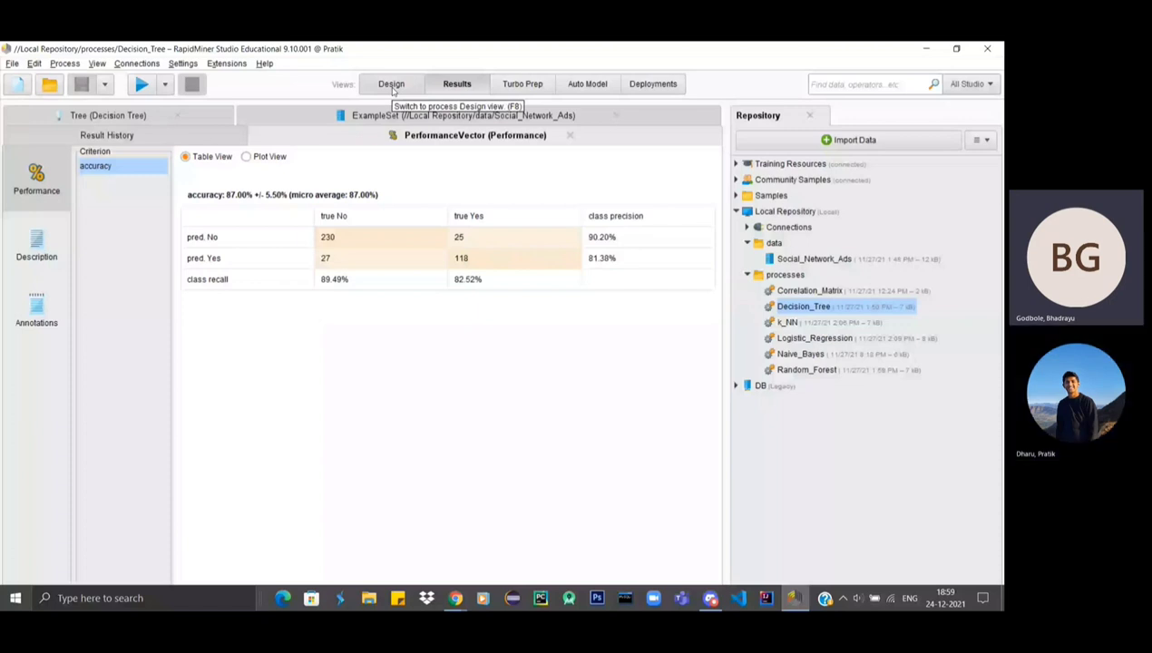
- Run the Naive_Bayes process from the Repository and show its 88.75% accuracy results
left_click(390, 84)
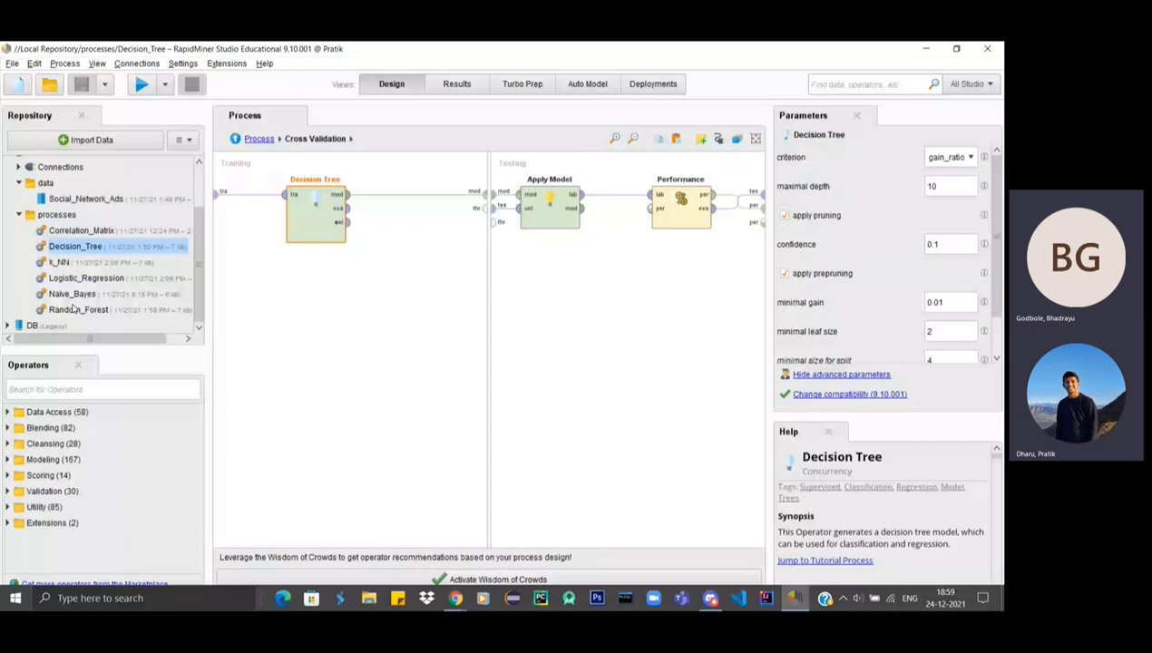
double_click(73, 294)
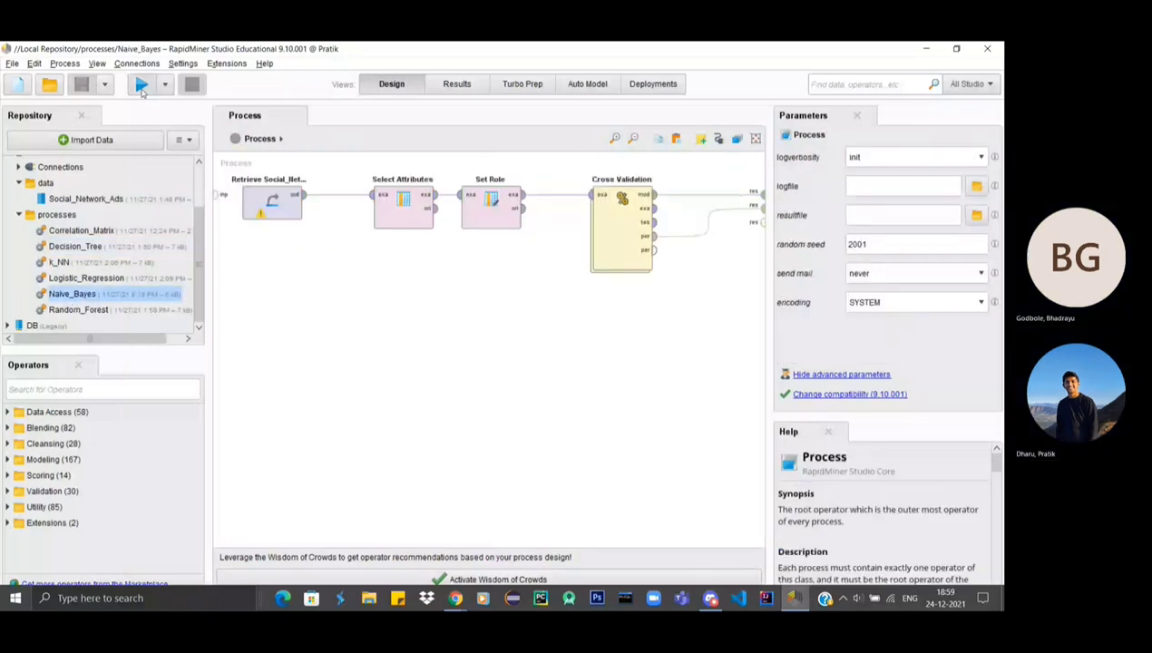
mouse_move(142, 84)
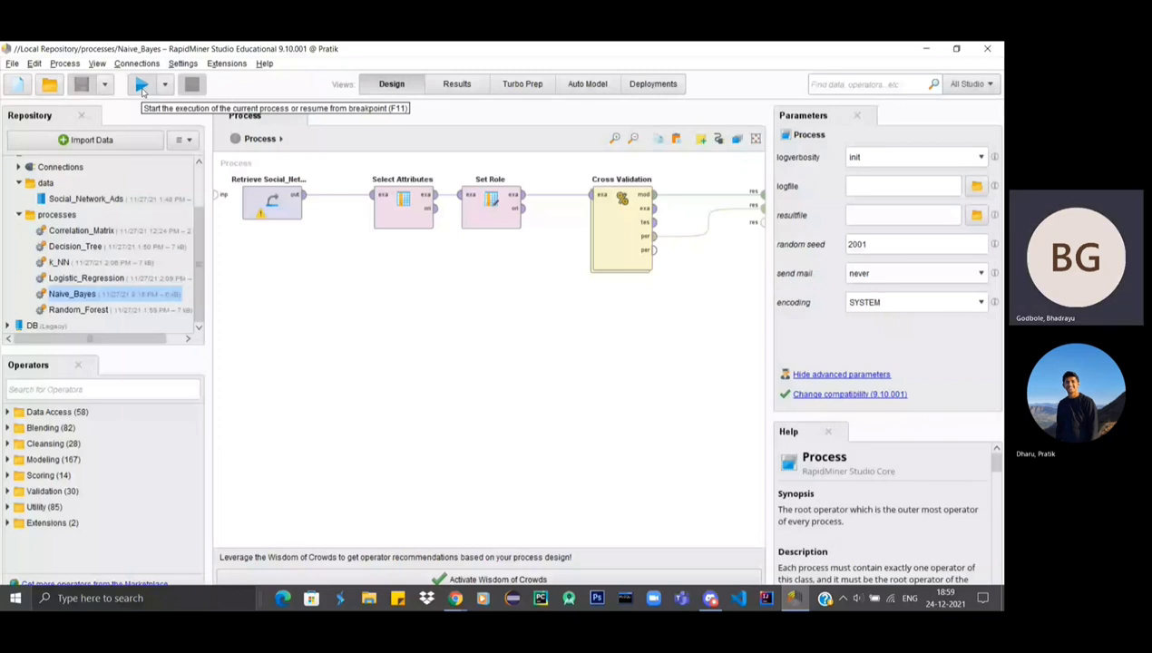
left_click(141, 84)
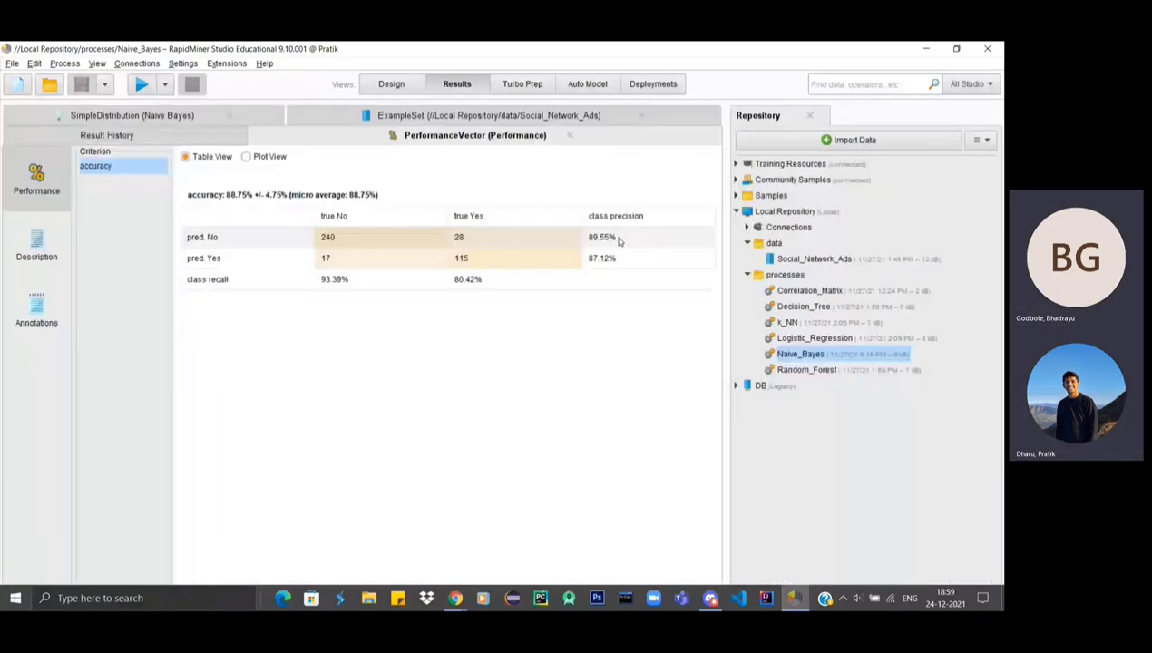